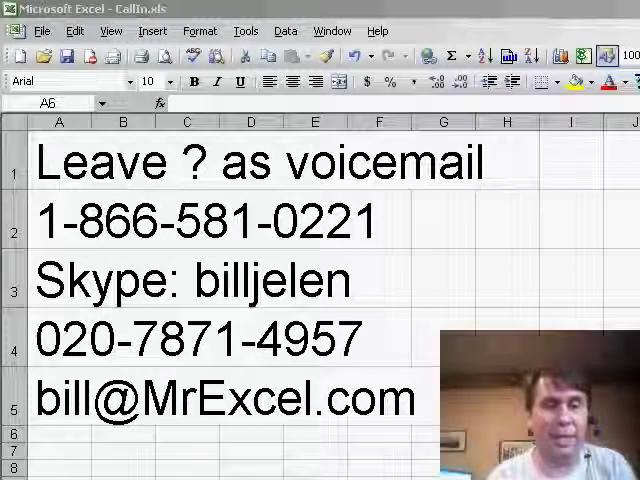
Switch from CallIn.xls to the Book2 gradebook via the Window menu.
click(332, 31)
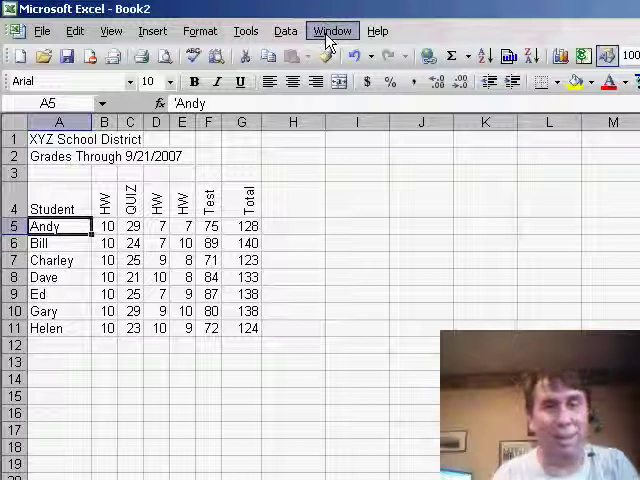
Set rows $1:$4 to repeat at the top in Page Setup.
click(42, 30)
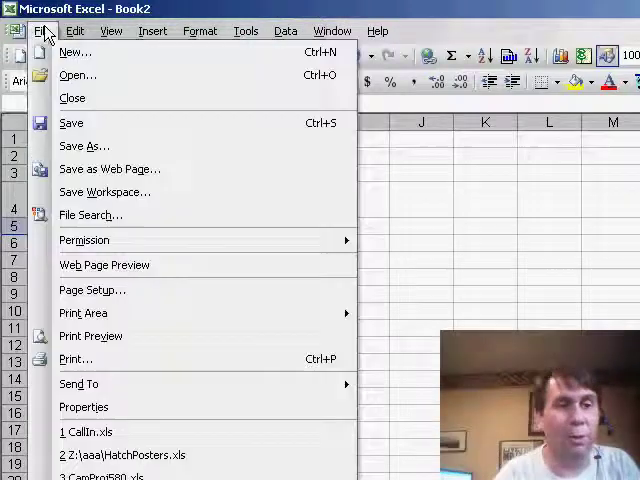
click(92, 289)
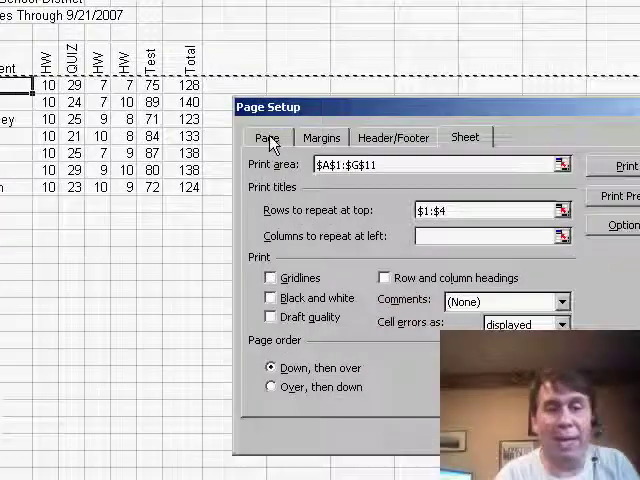
click(267, 137)
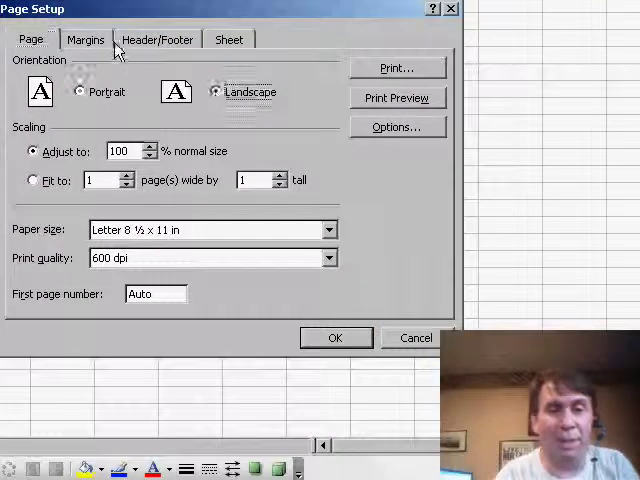
Add a custom 8/23/2007 date footer, then open Print Preview.
click(85, 39)
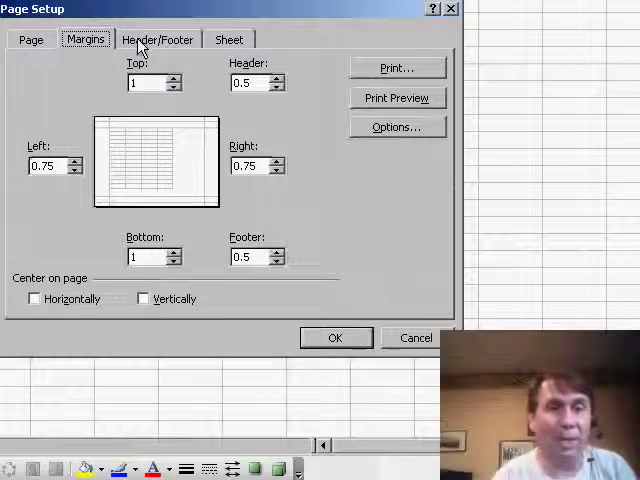
click(157, 39)
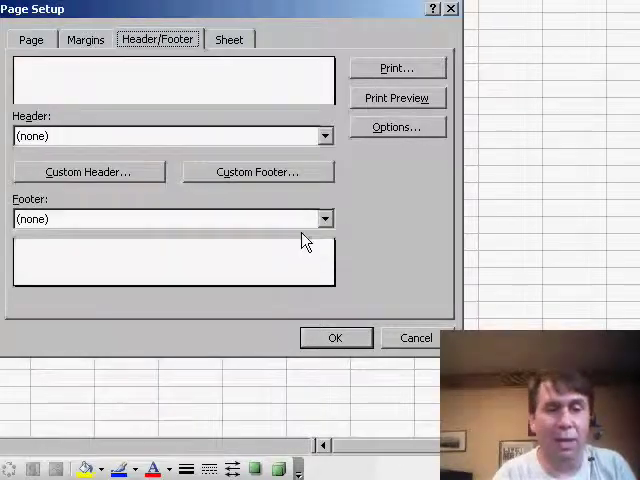
click(324, 218)
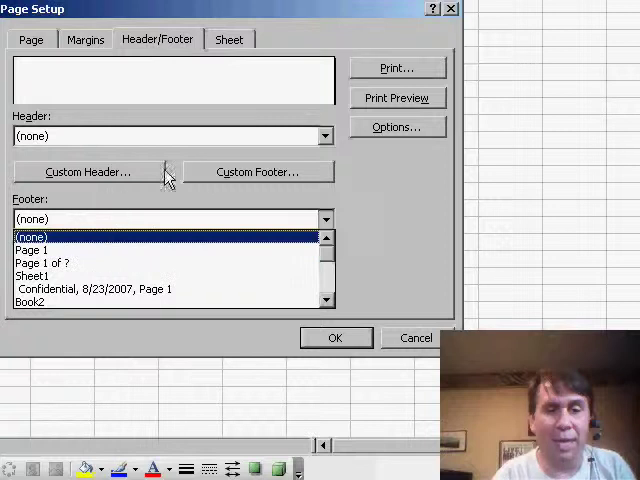
click(256, 171)
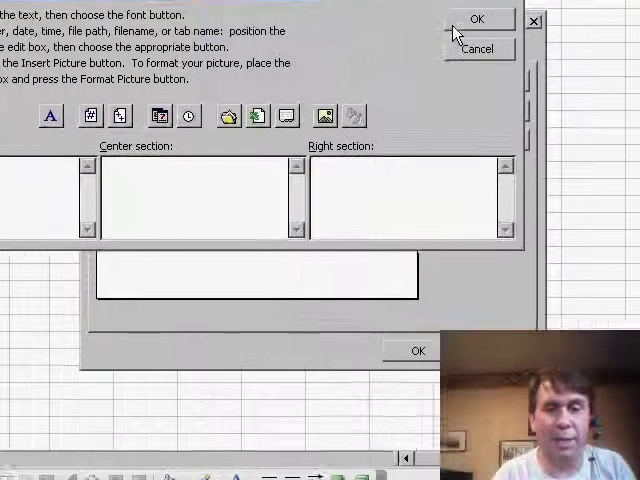
click(476, 19)
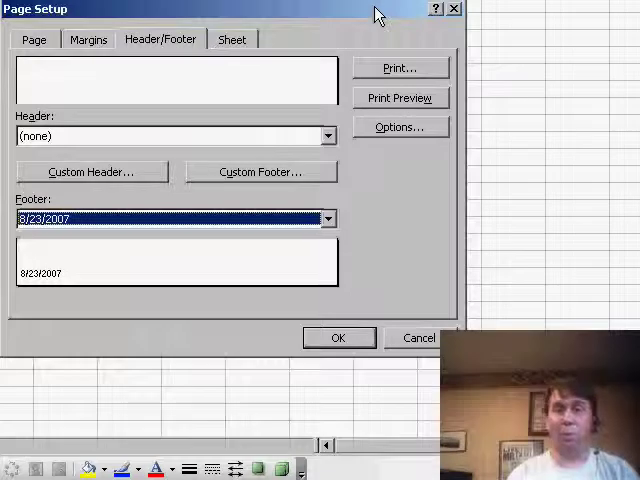
mouse_move(399, 98)
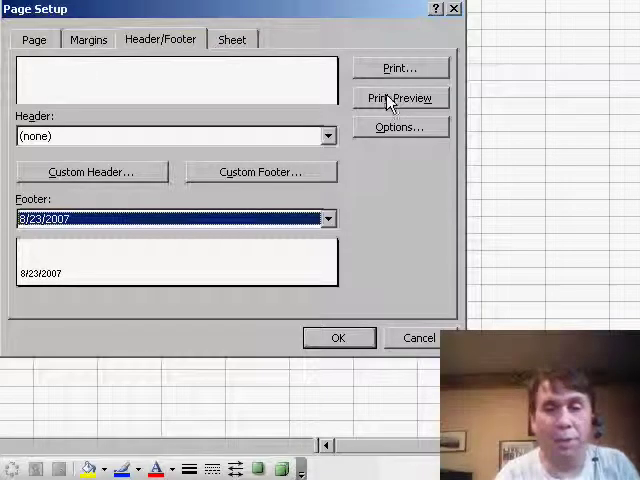
click(400, 98)
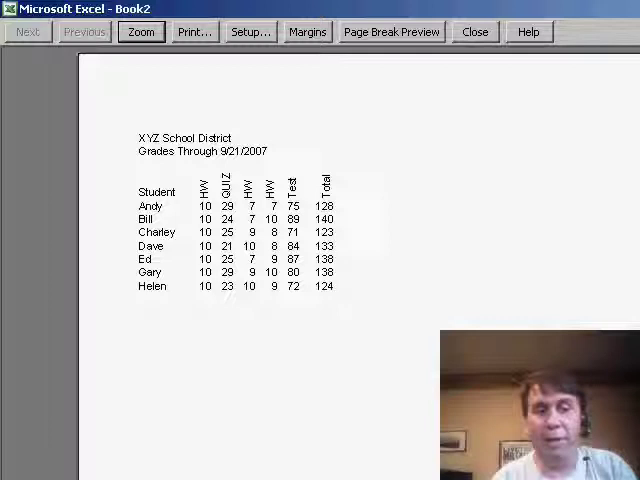
mouse_move(470, 98)
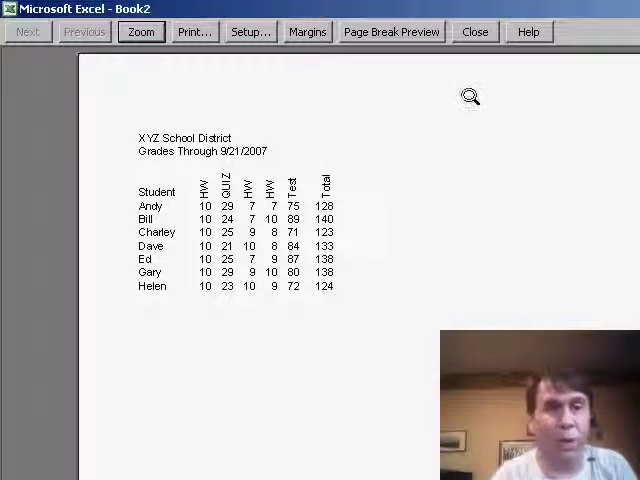
Scroll the preview down to see the 8/23/2007 footer.
scroll(down, 3)
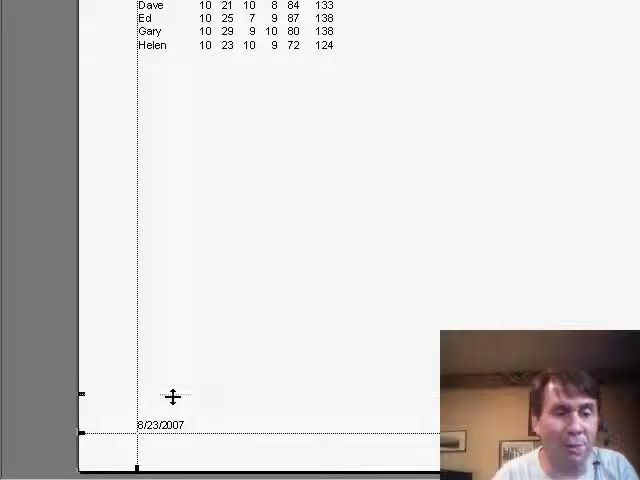
Drag the bottom margin up below row 5 and page through students.
click(140, 15)
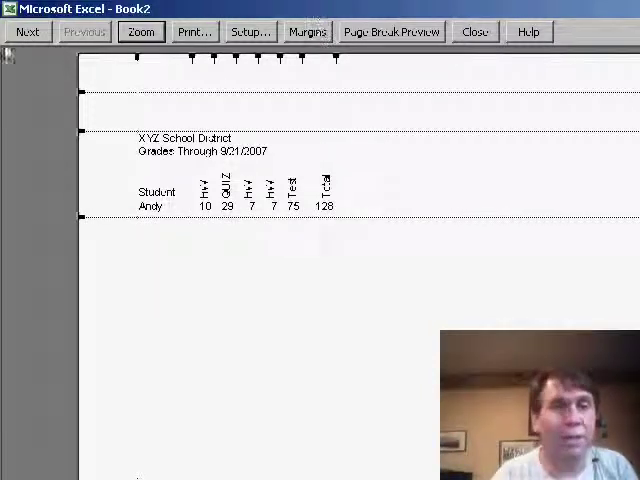
click(28, 31)
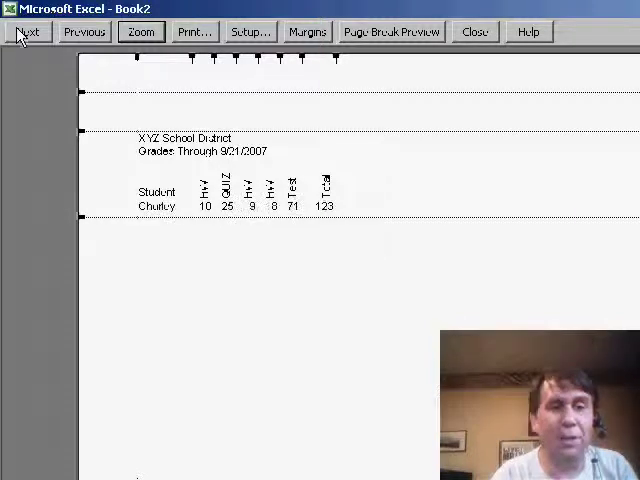
click(28, 31)
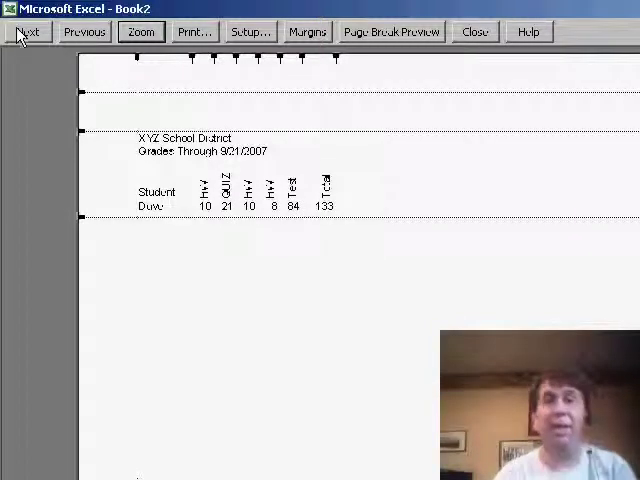